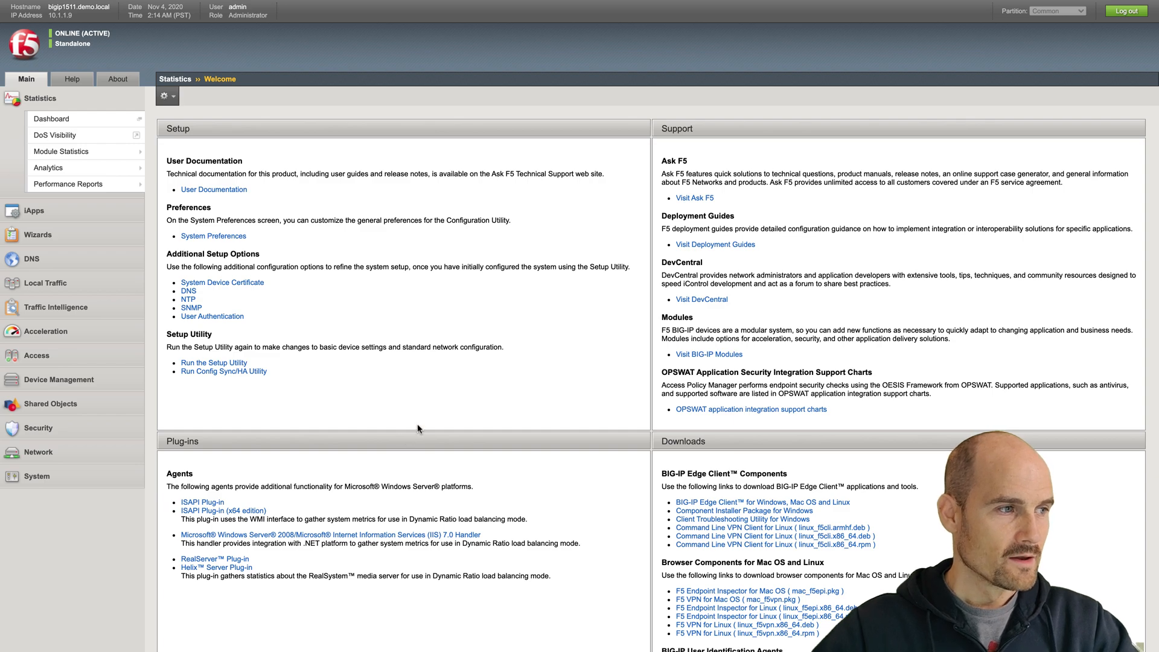
mouse_move(323, 432)
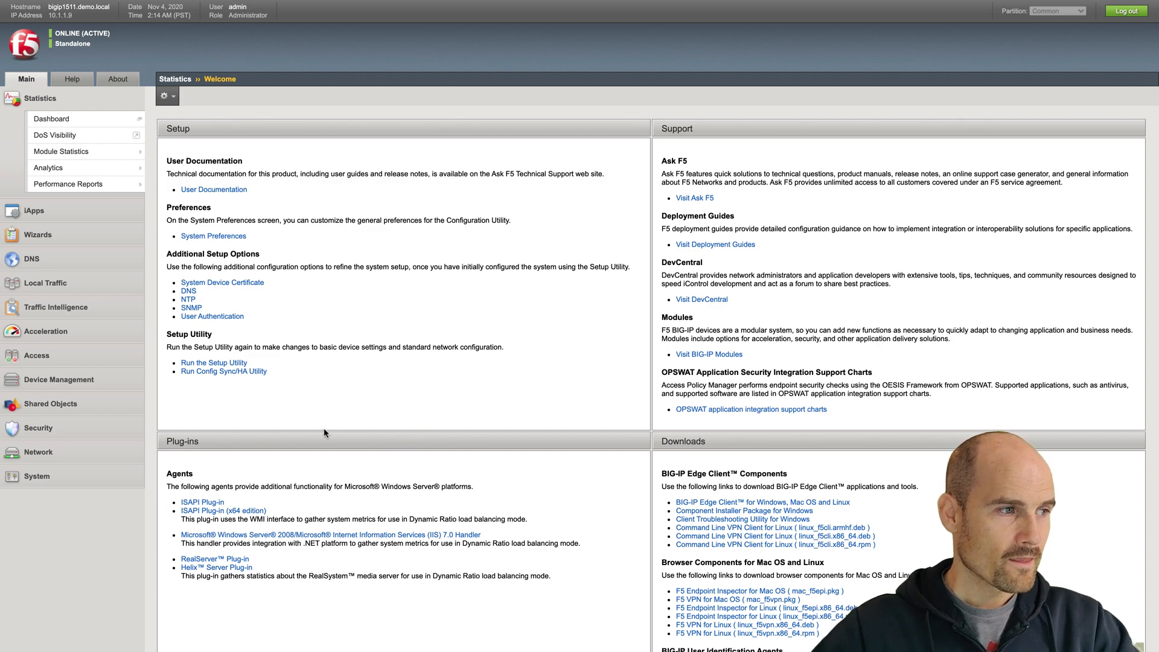
mouse_move(255, 440)
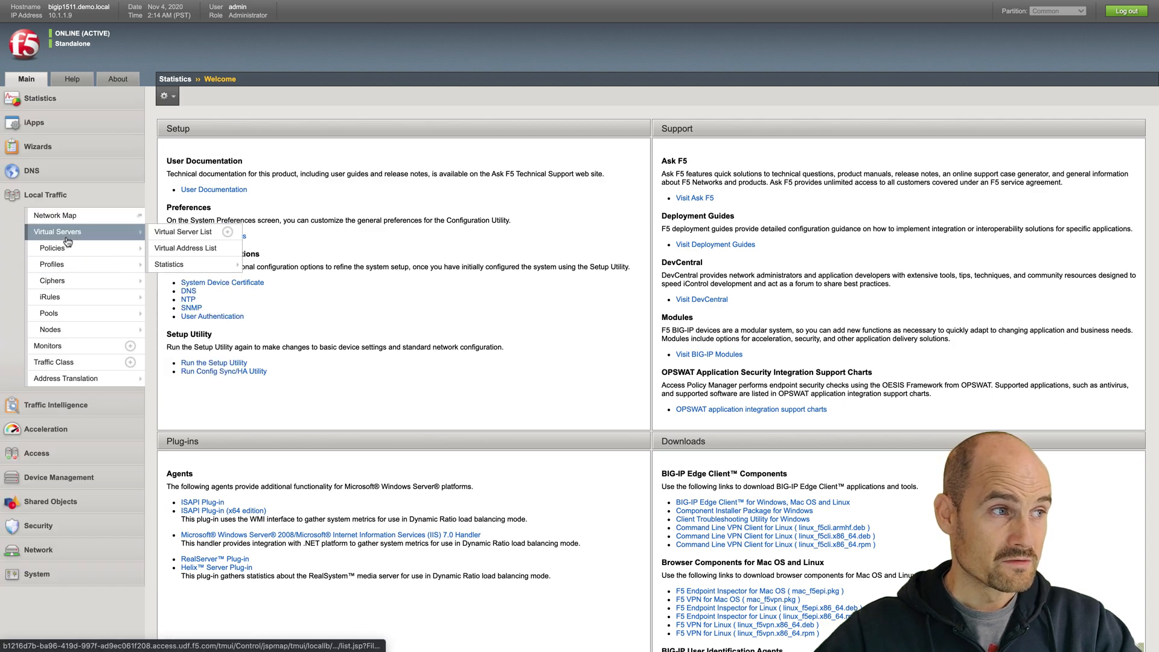
- Show the virtual server list containing internal_lcc and AAD_Chain_LCC_vs
left_click(182, 232)
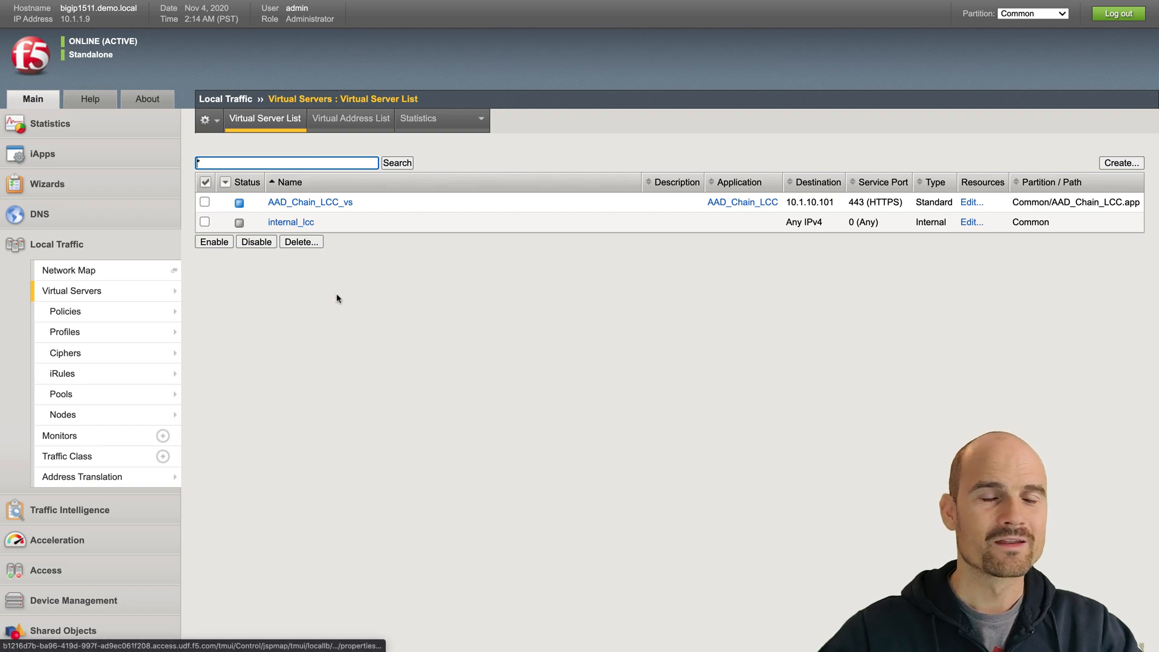
mouse_move(405, 359)
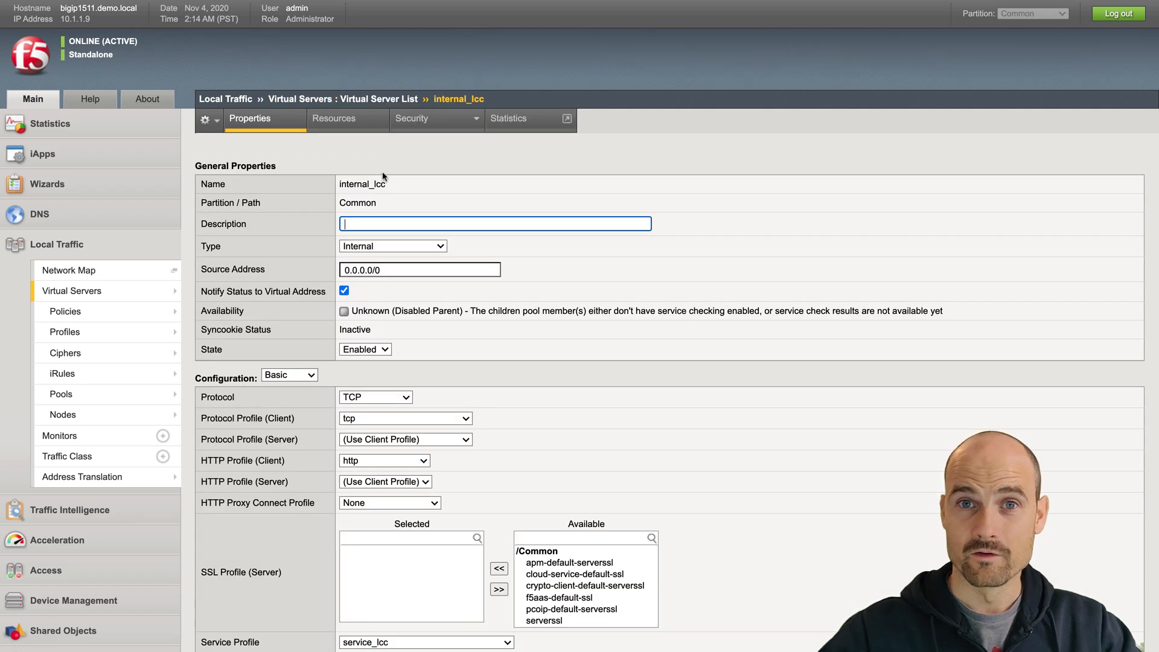
- Review internal_lcc's Security policy showing APM_LLC enabled, then return to its general properties
left_click(410, 118)
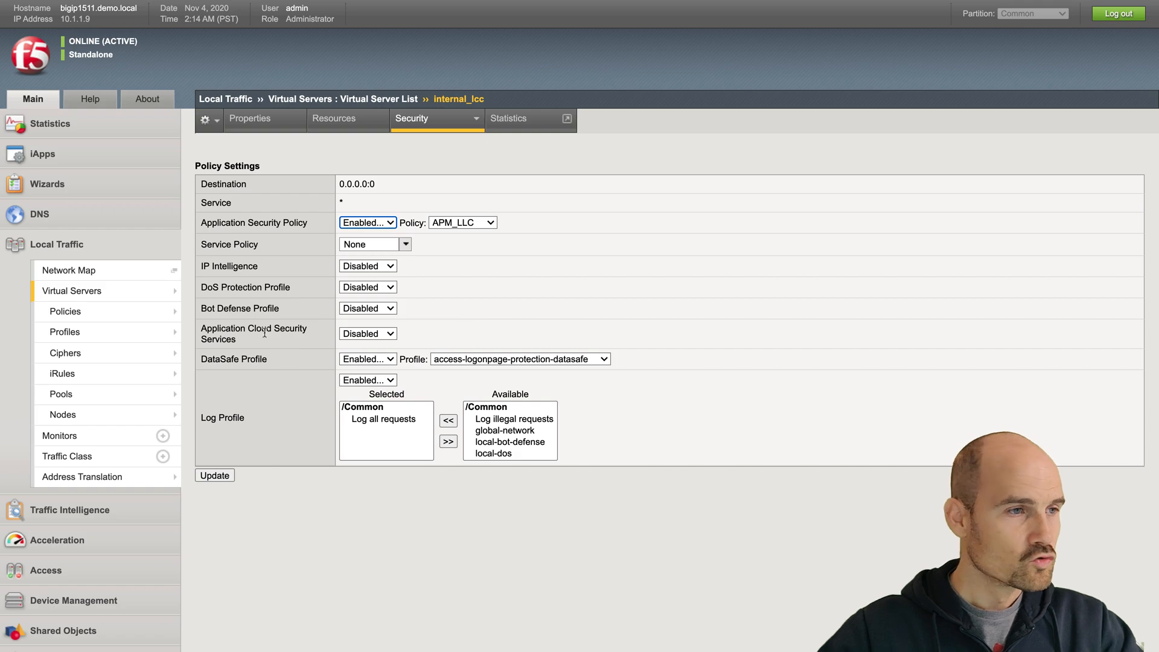
left_click(249, 118)
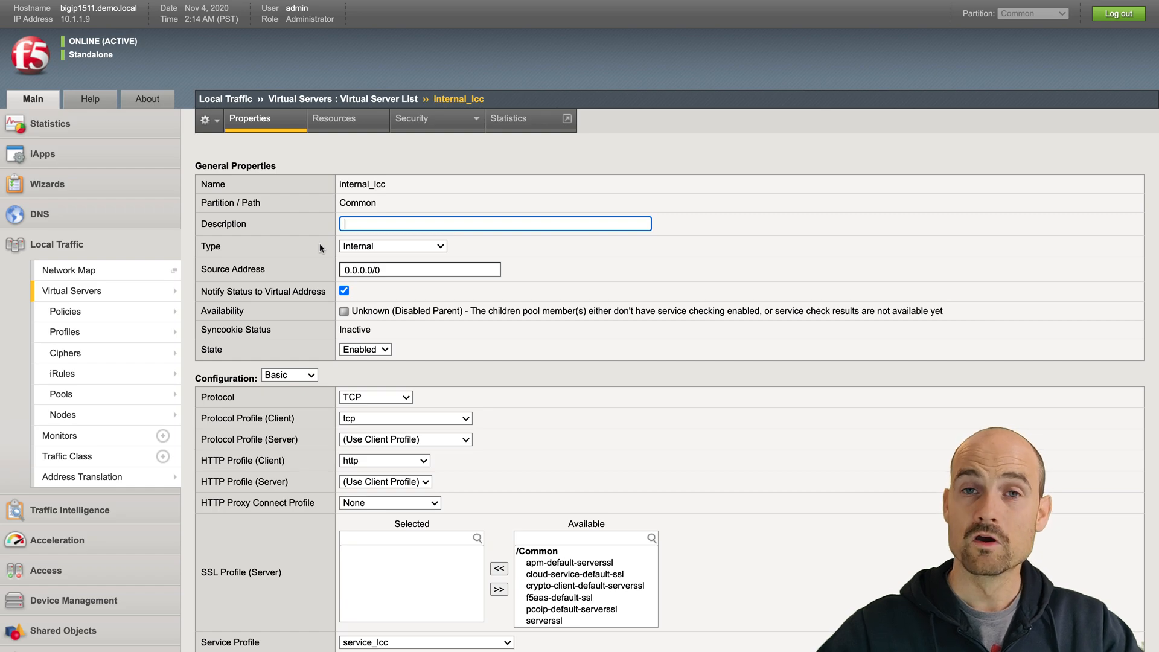
mouse_move(500, 390)
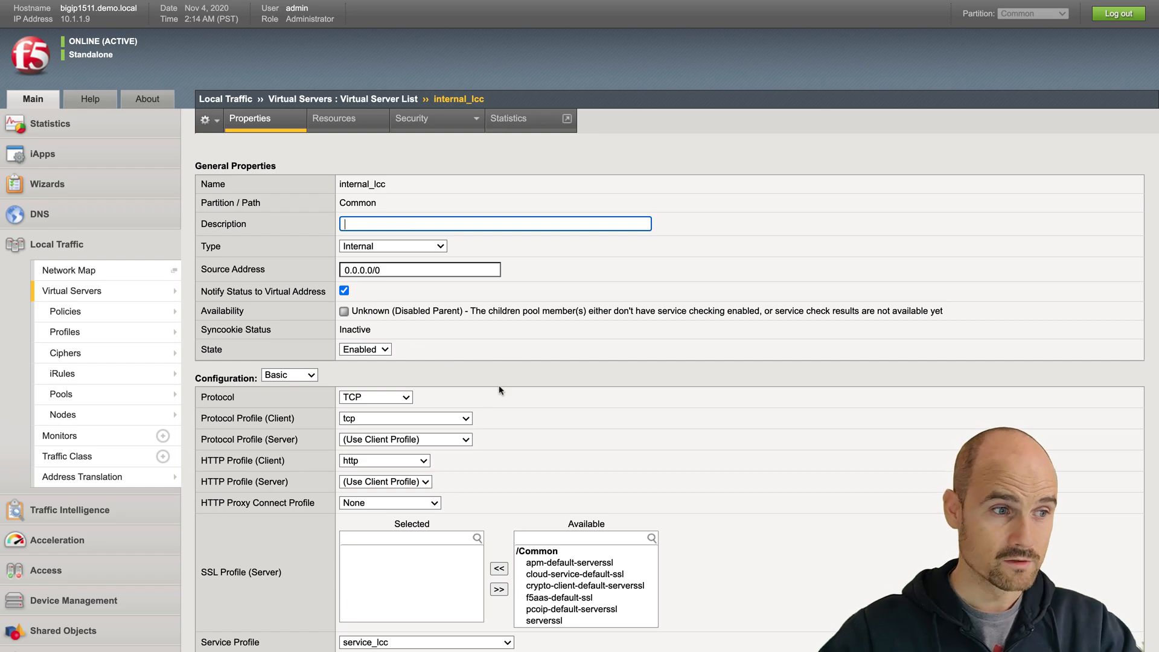
scroll("down", 3)
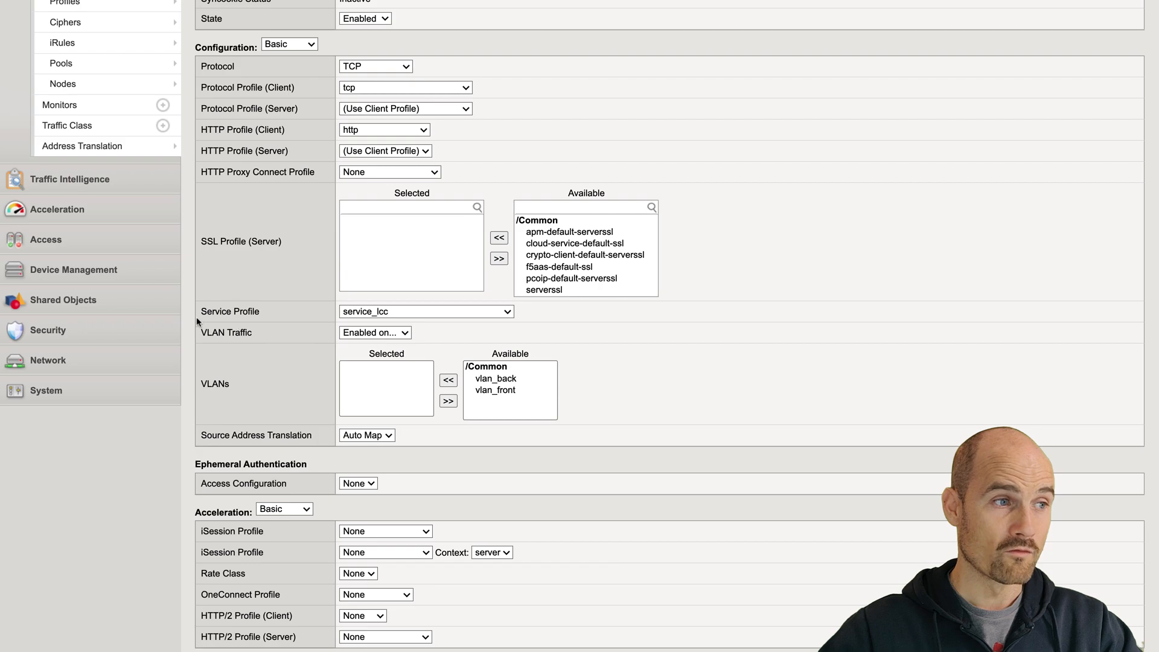
mouse_move(353, 347)
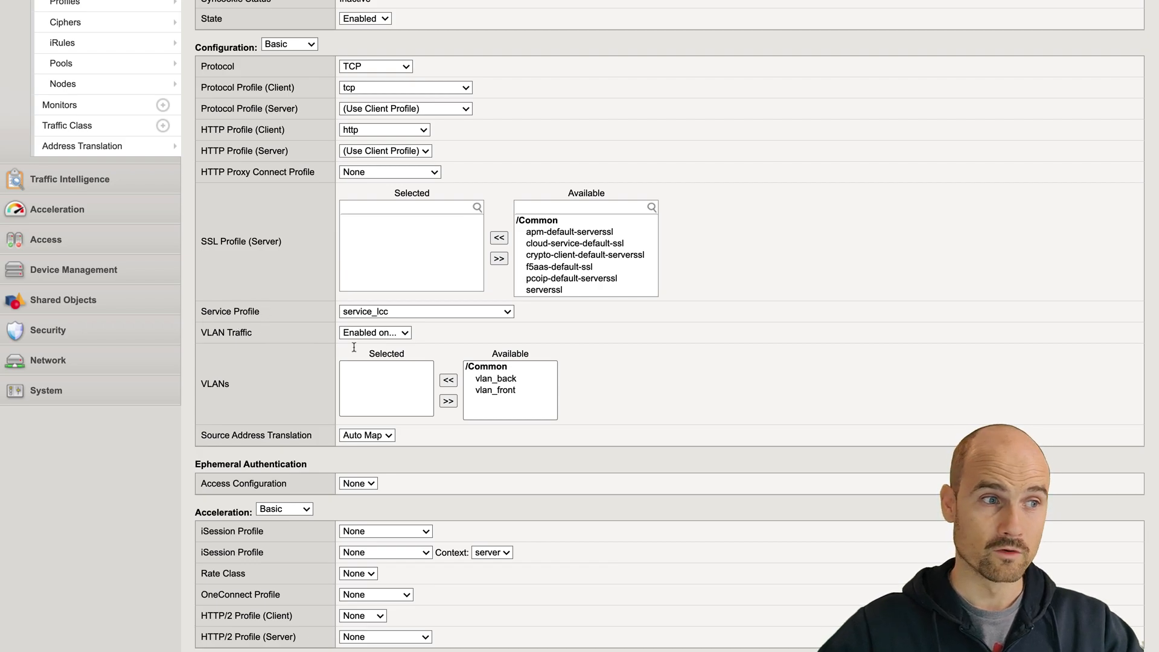
mouse_move(463, 362)
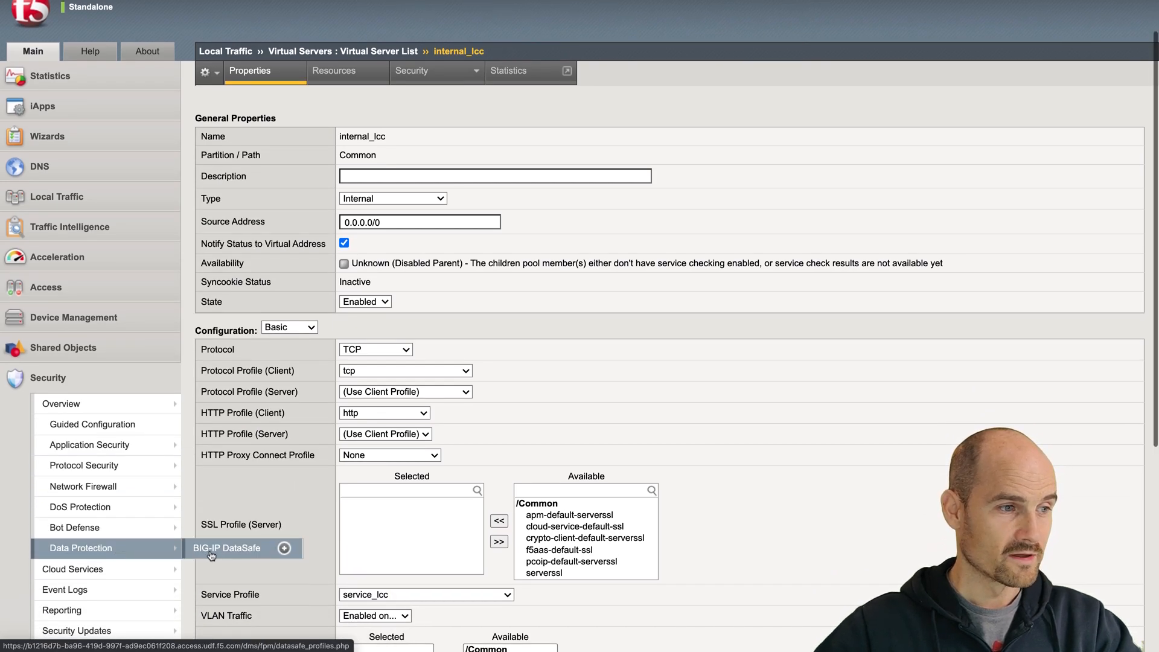
- List the DataSafe profiles access-logonpage-protection-datasafe and antifraud
left_click(227, 548)
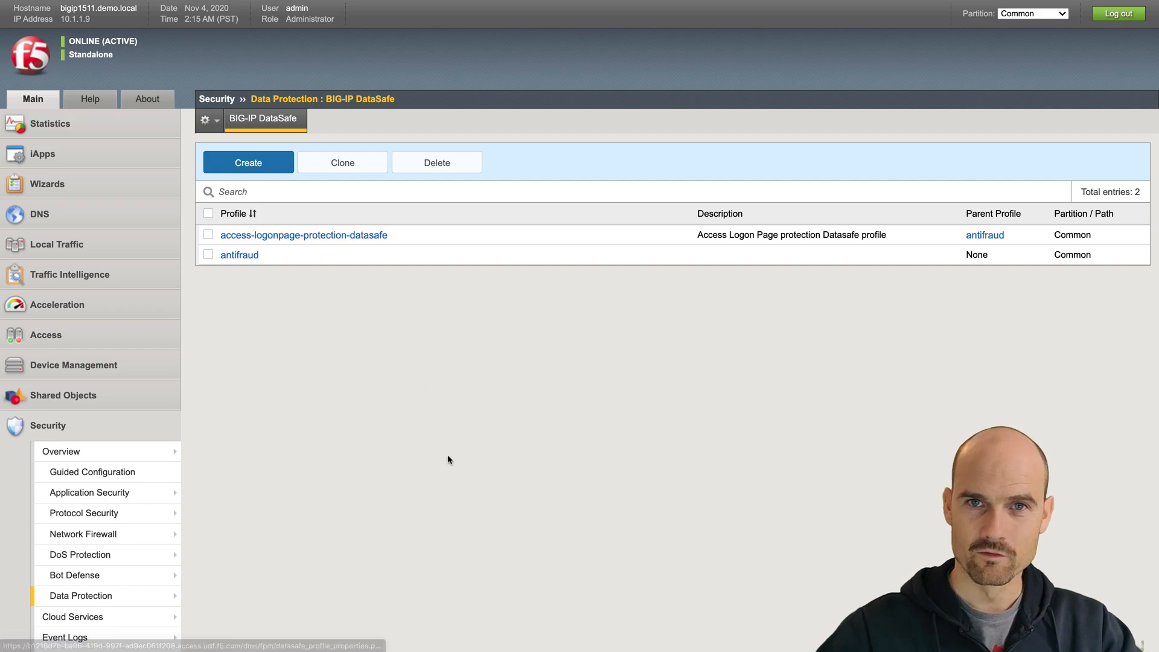
mouse_move(467, 502)
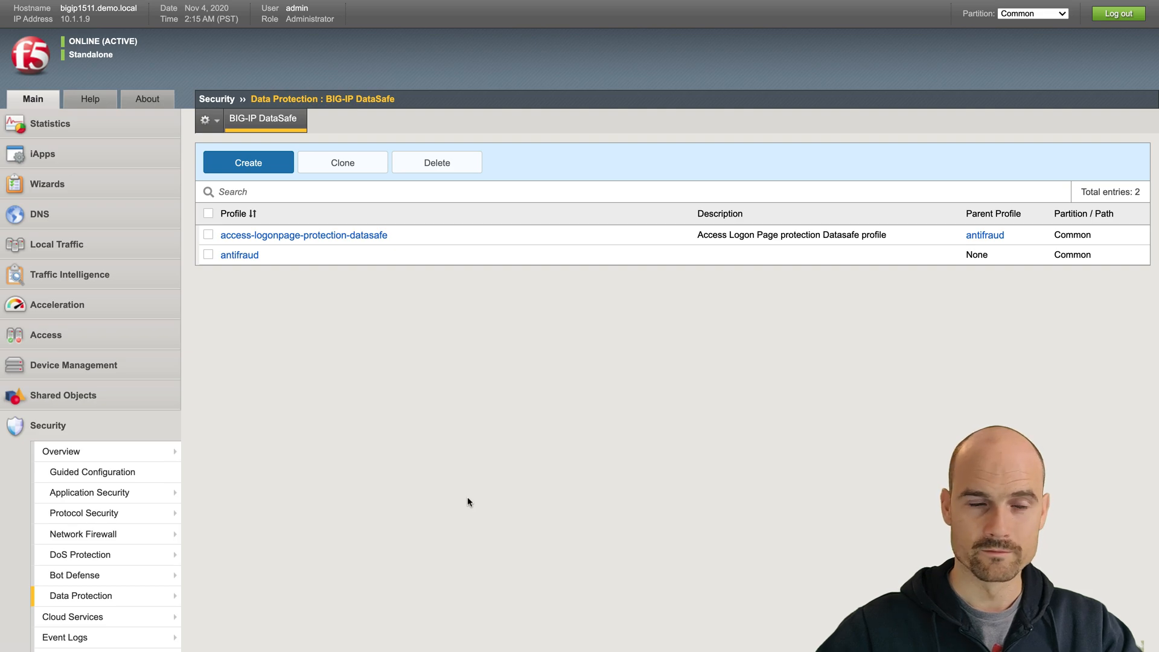
mouse_move(301, 298)
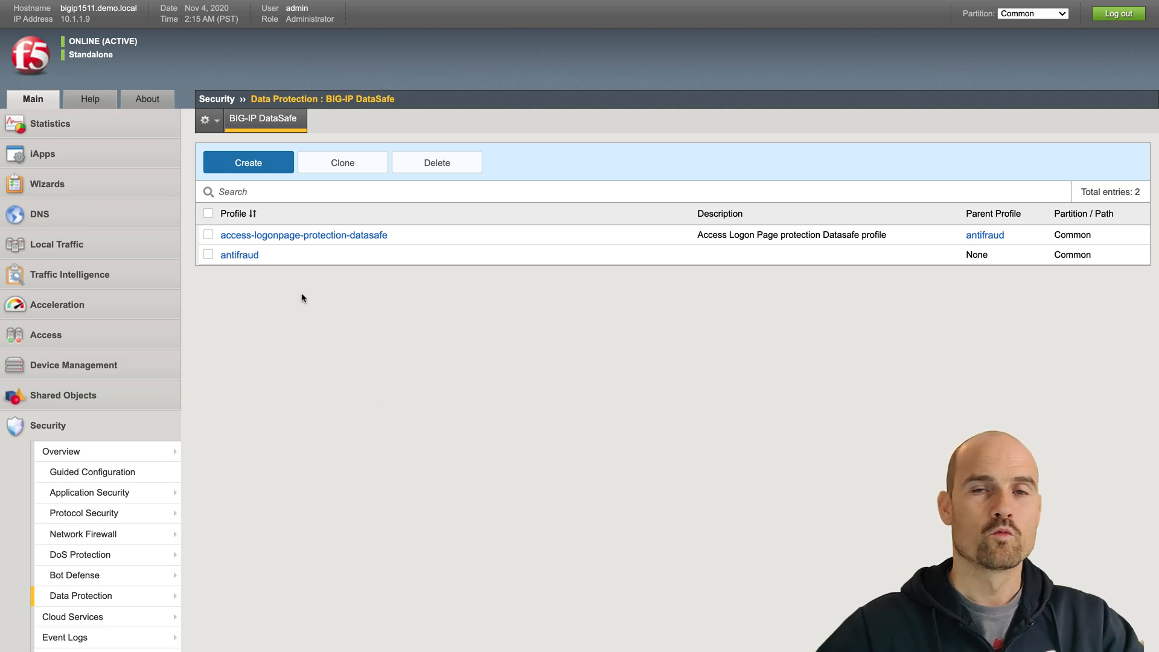
mouse_move(270, 301)
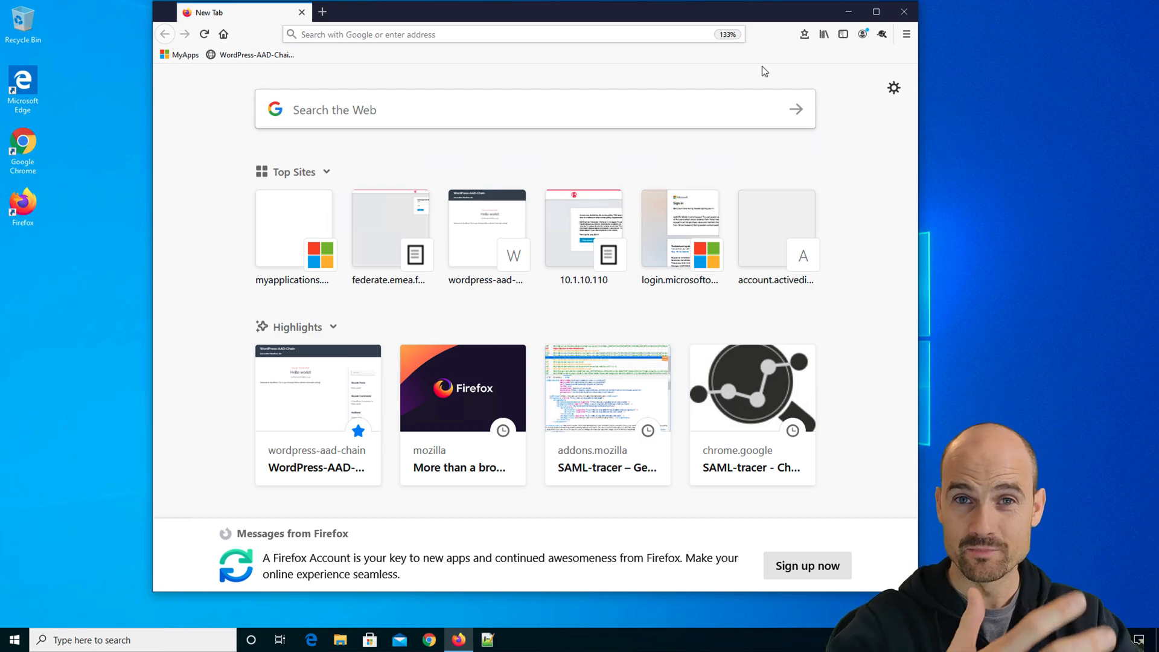
mouse_move(235, 84)
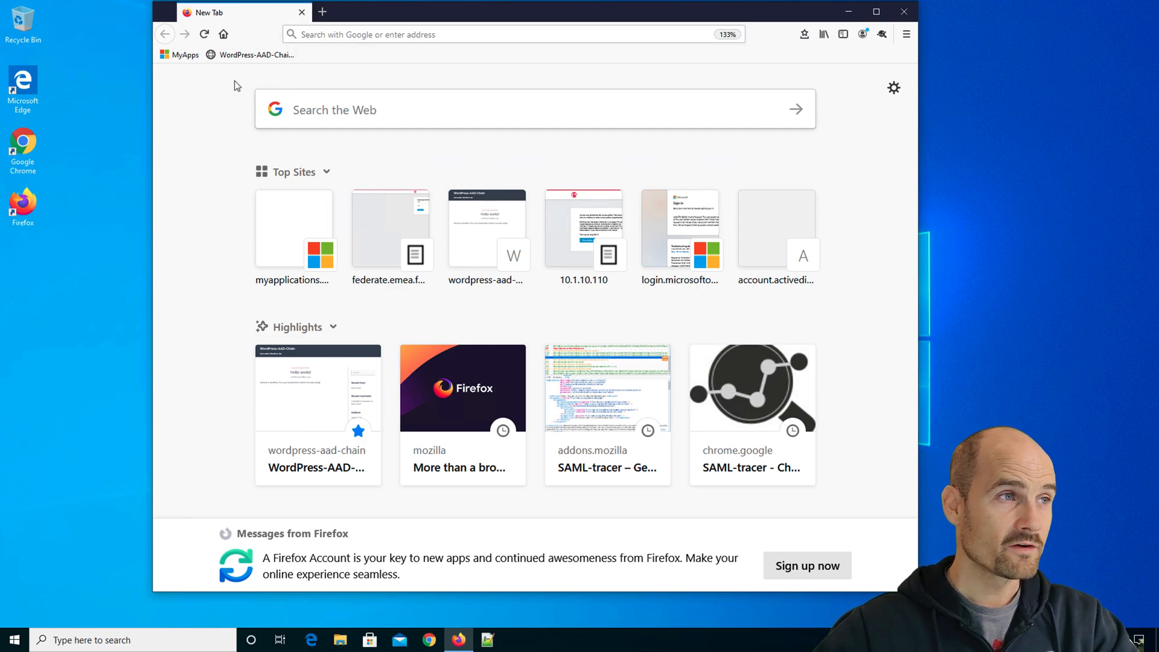
mouse_move(254, 54)
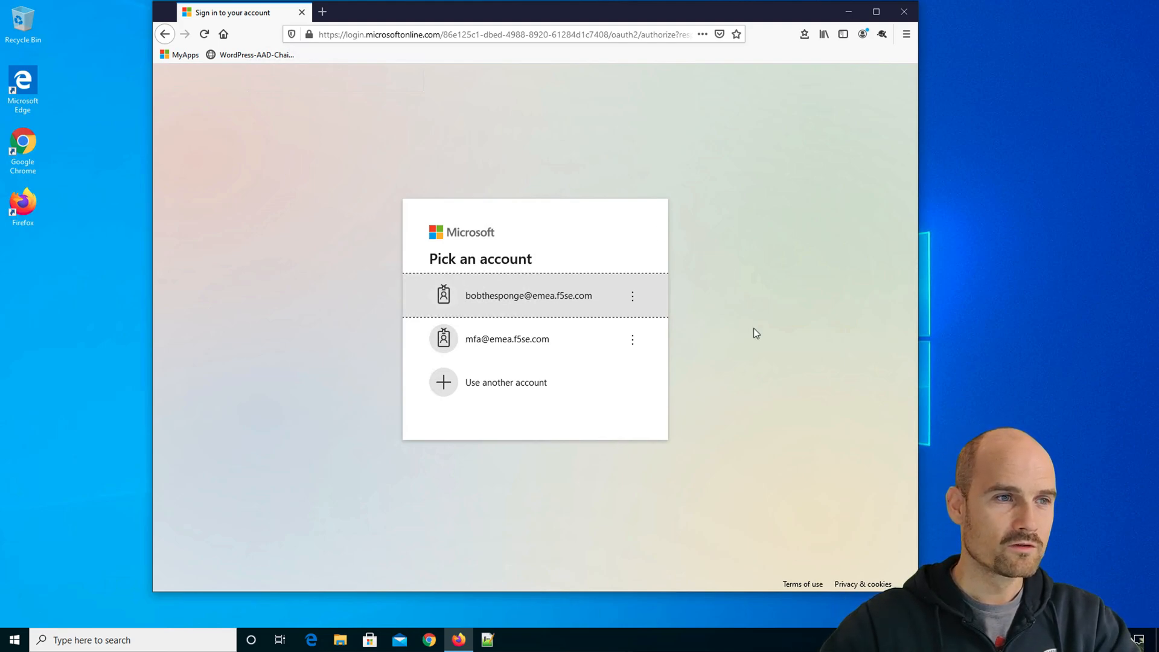
mouse_move(519, 307)
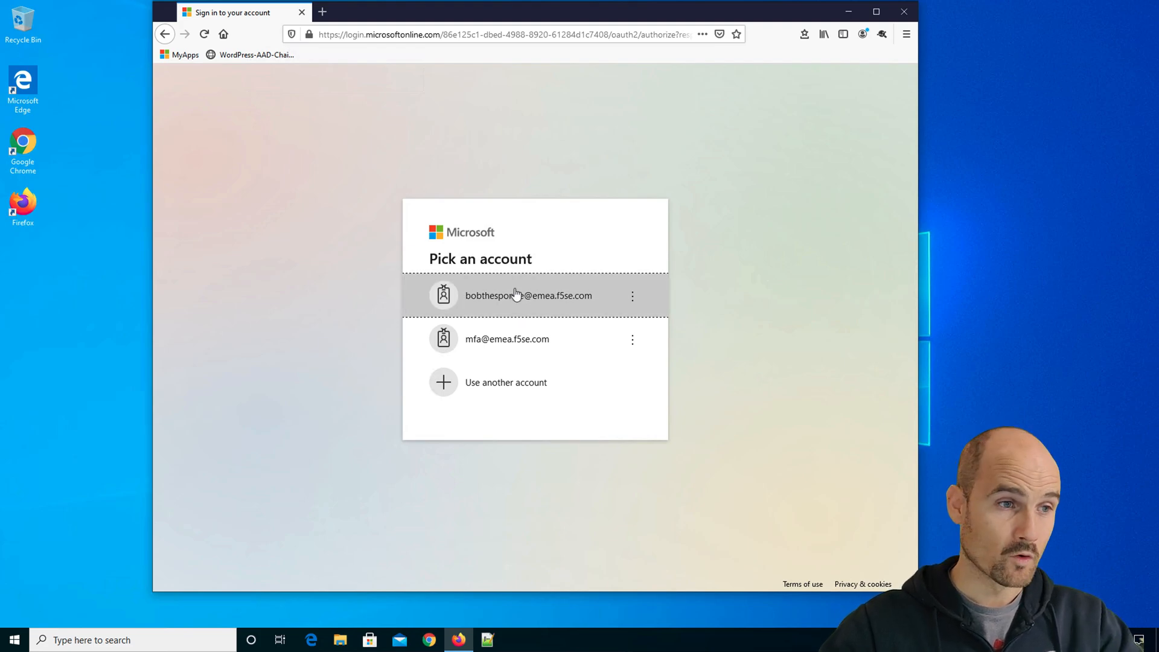
mouse_move(508, 295)
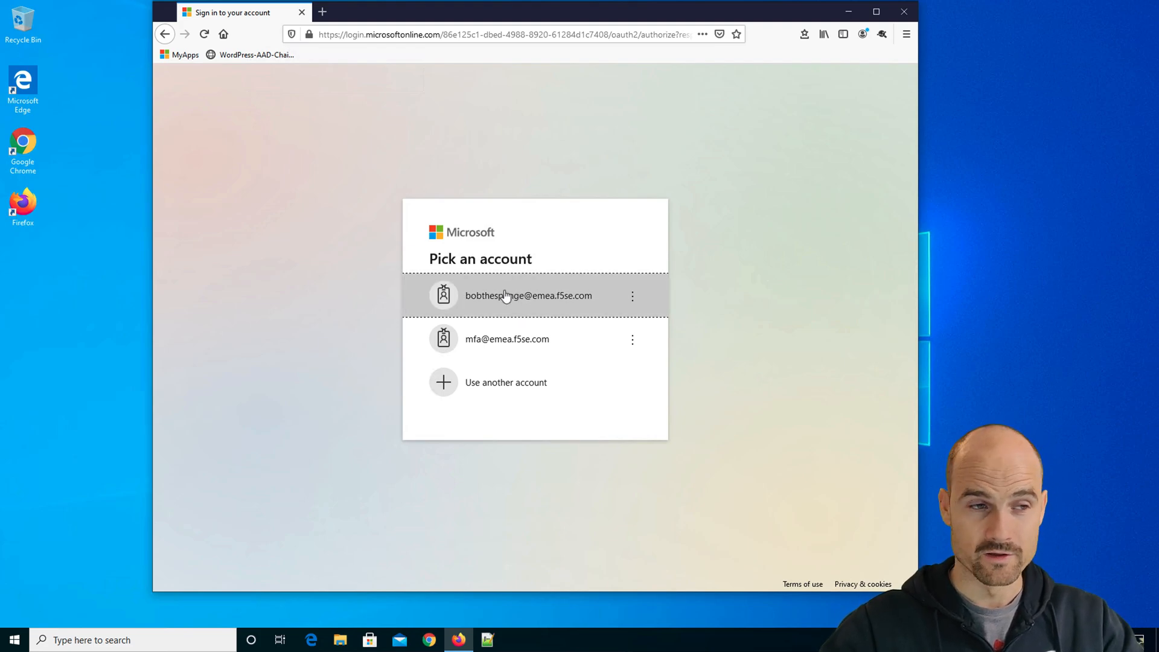
- Choose the first saved Microsoft account, reaching the F5 secure logon with username prefilled
left_click(527, 295)
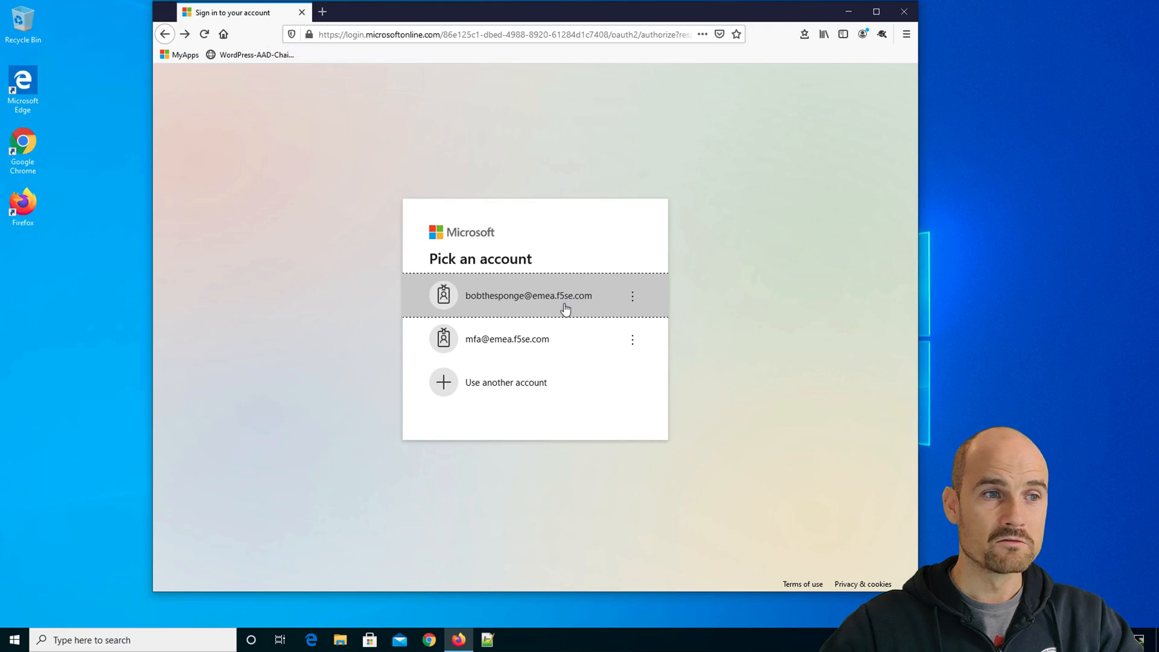
mouse_move(554, 308)
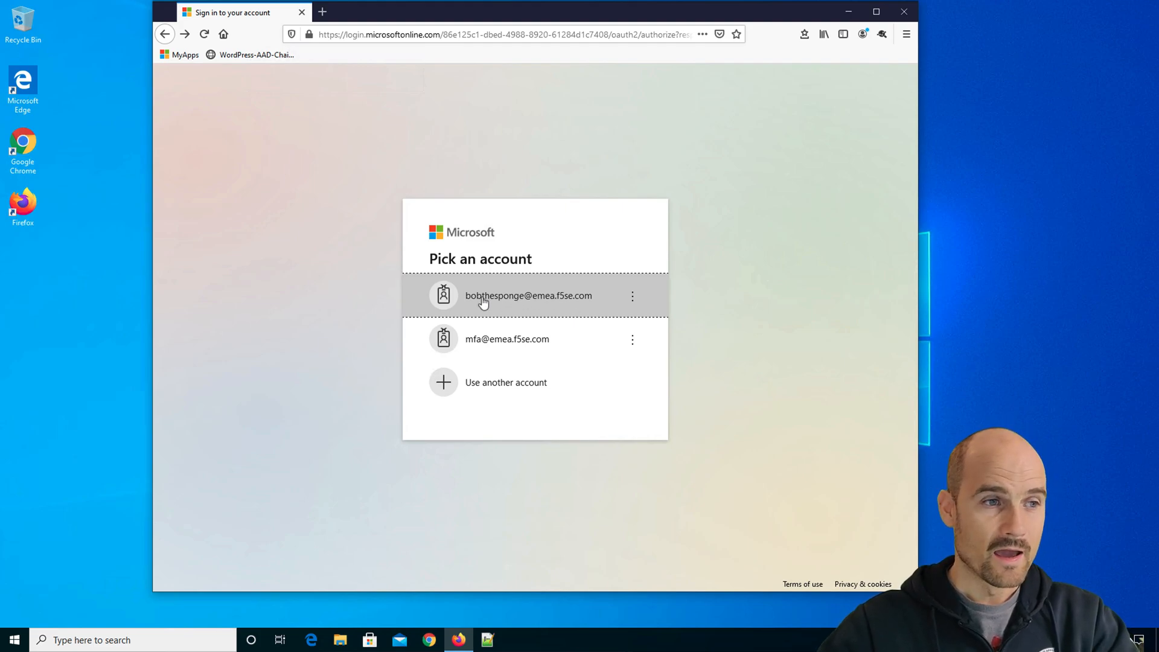
left_click(528, 295)
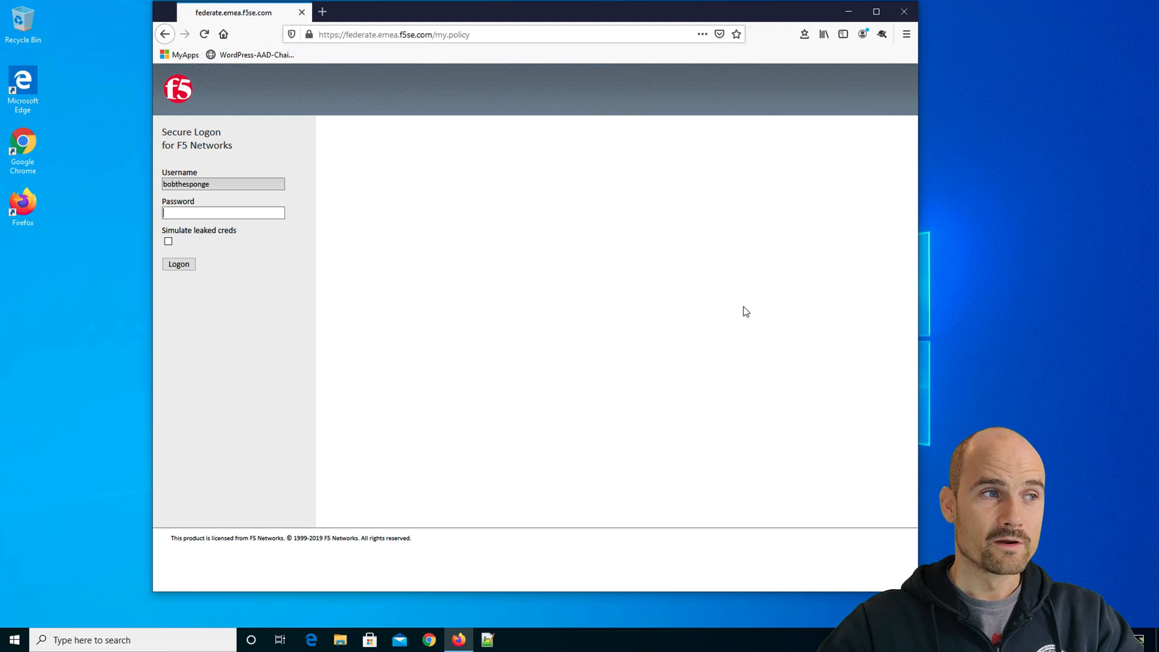
mouse_move(607, 343)
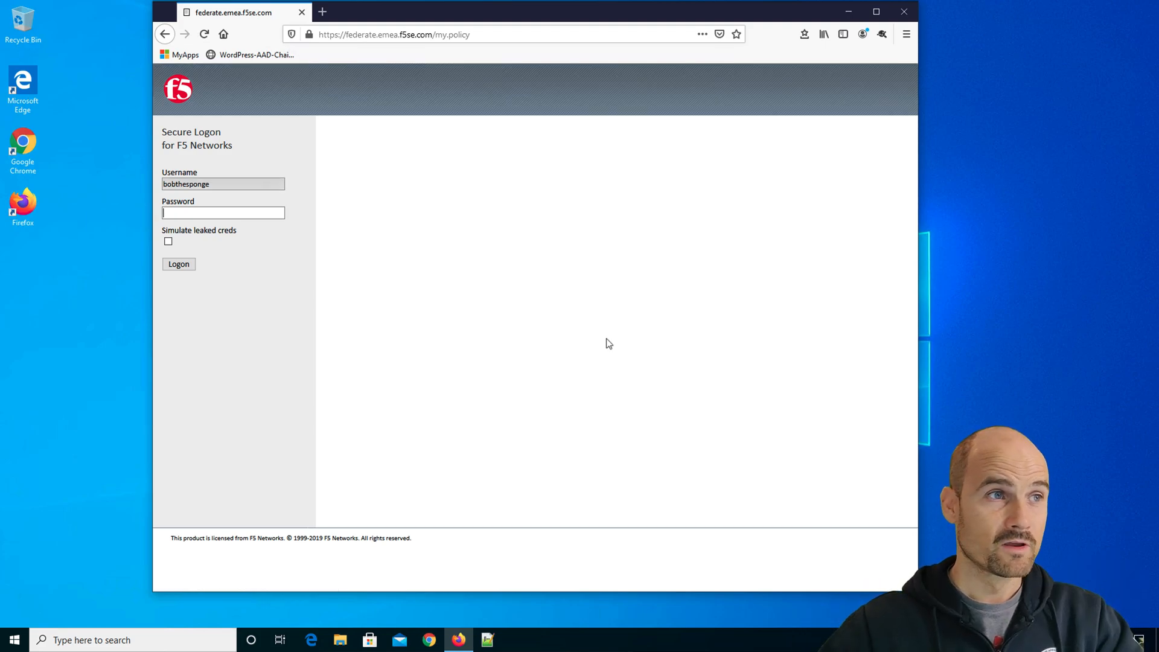
mouse_move(414, 331)
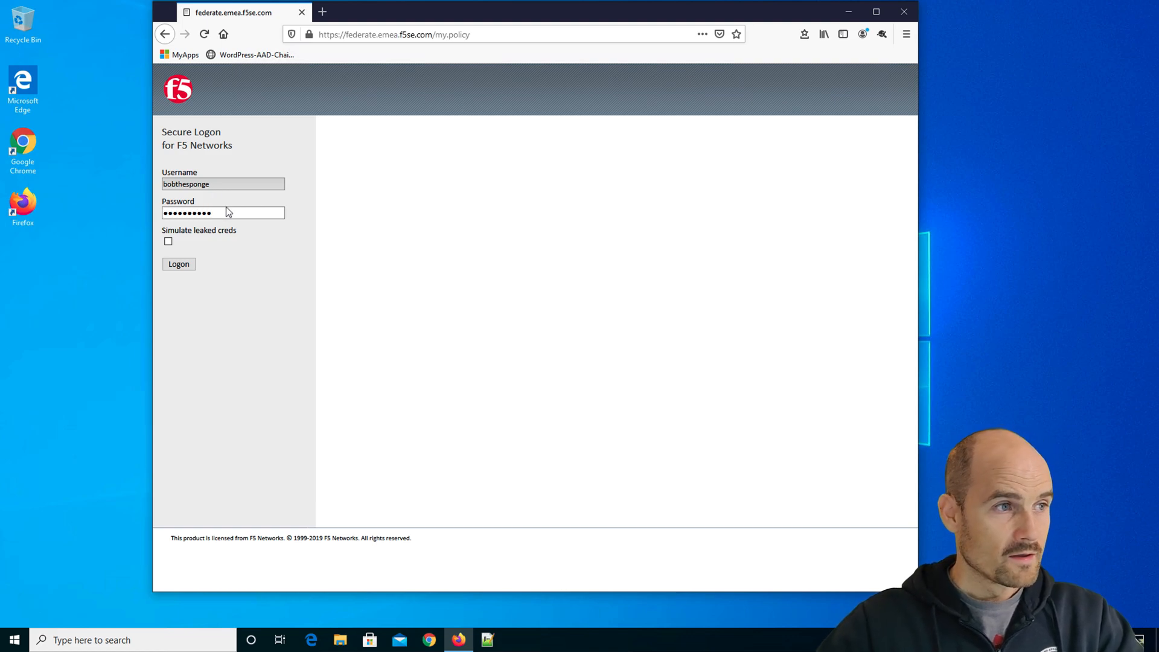
- Inspect the password field's HTML in DevTools and show the Network request list
right_click(222, 213)
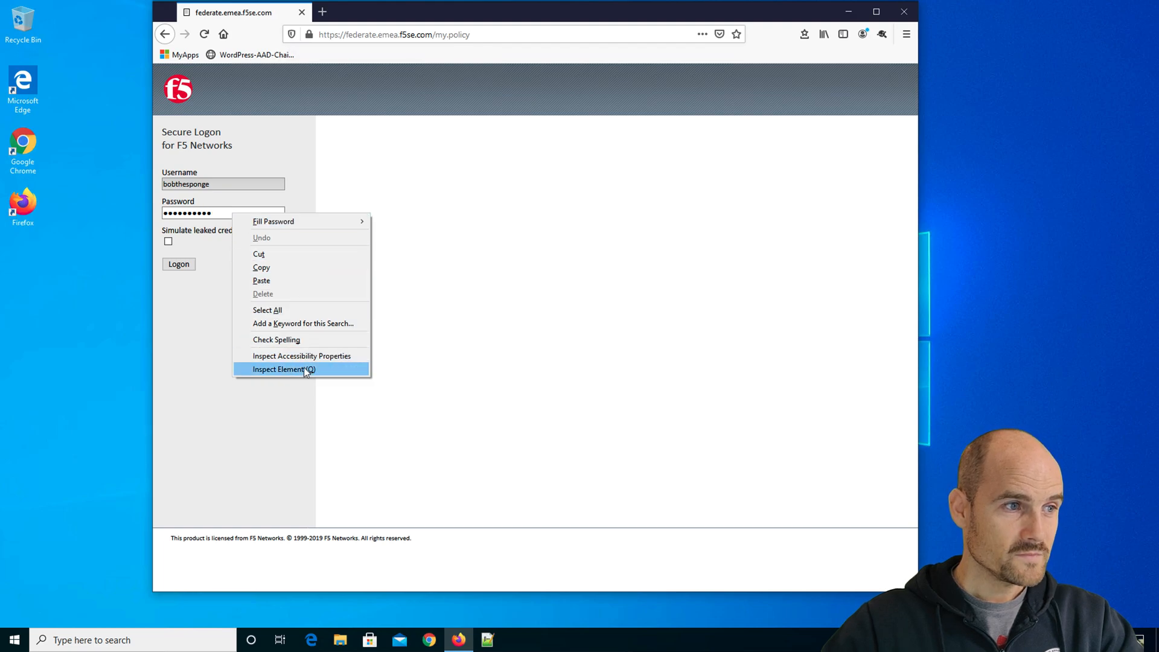
left_click(282, 369)
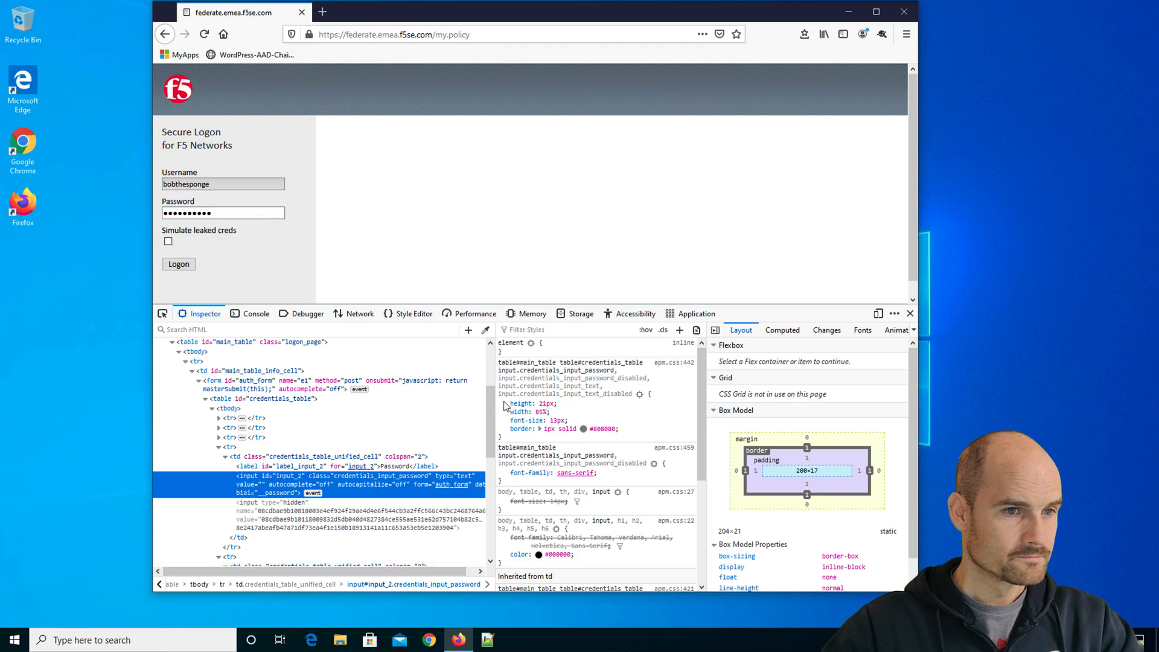
left_click(875, 12)
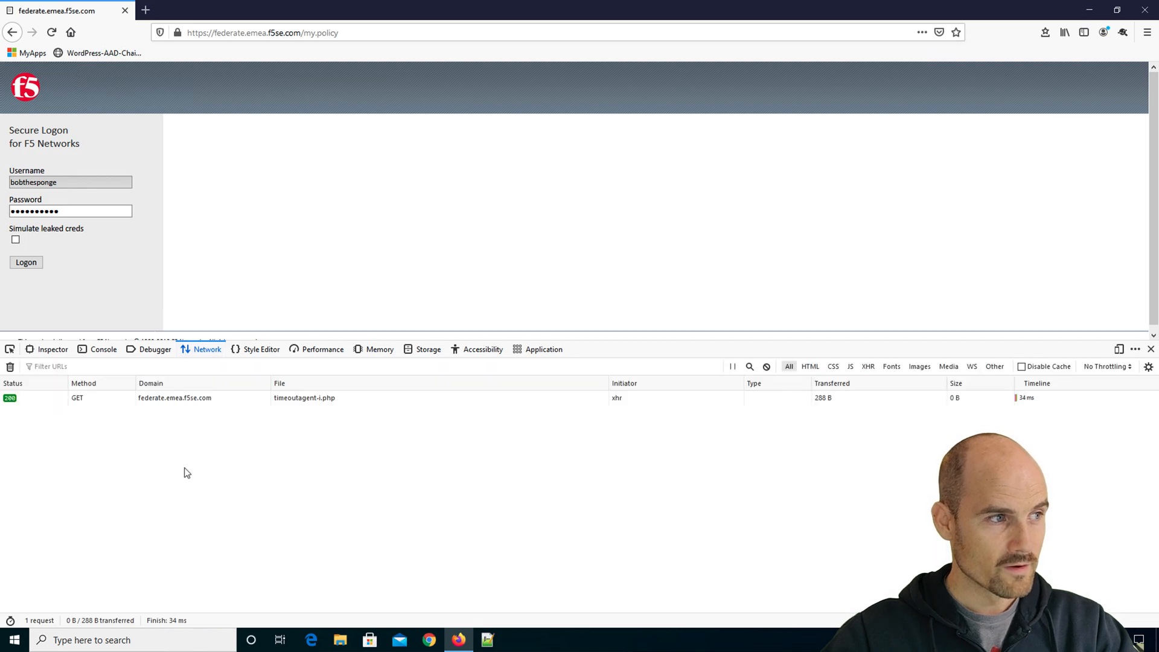
left_click(26, 262)
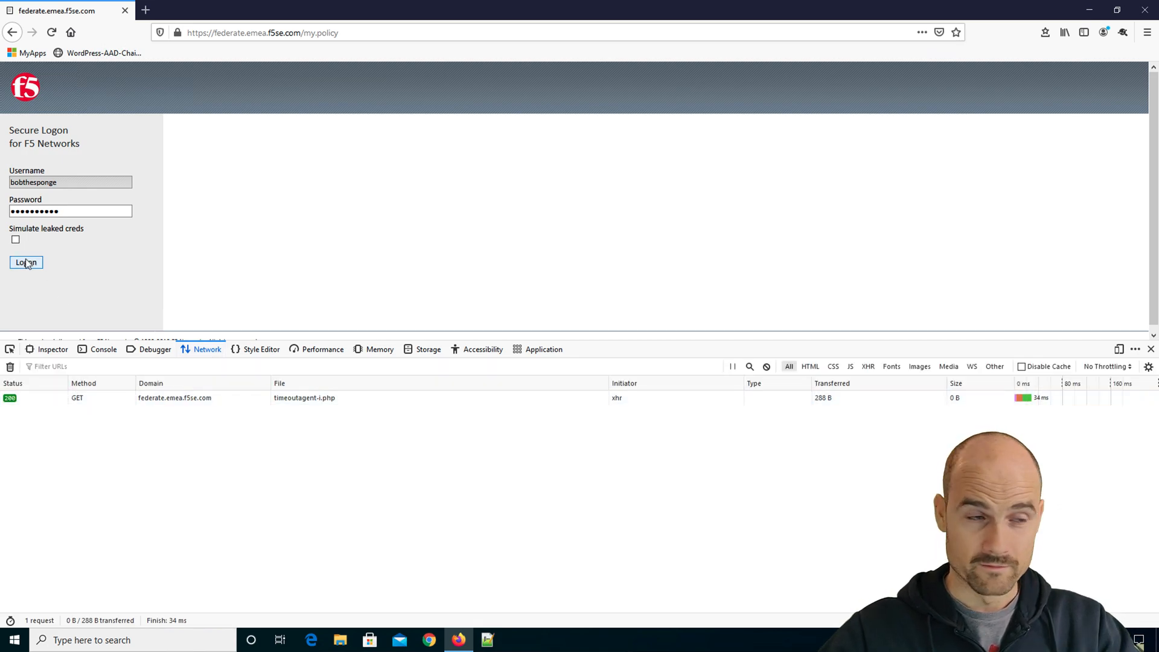
left_click(25, 262)
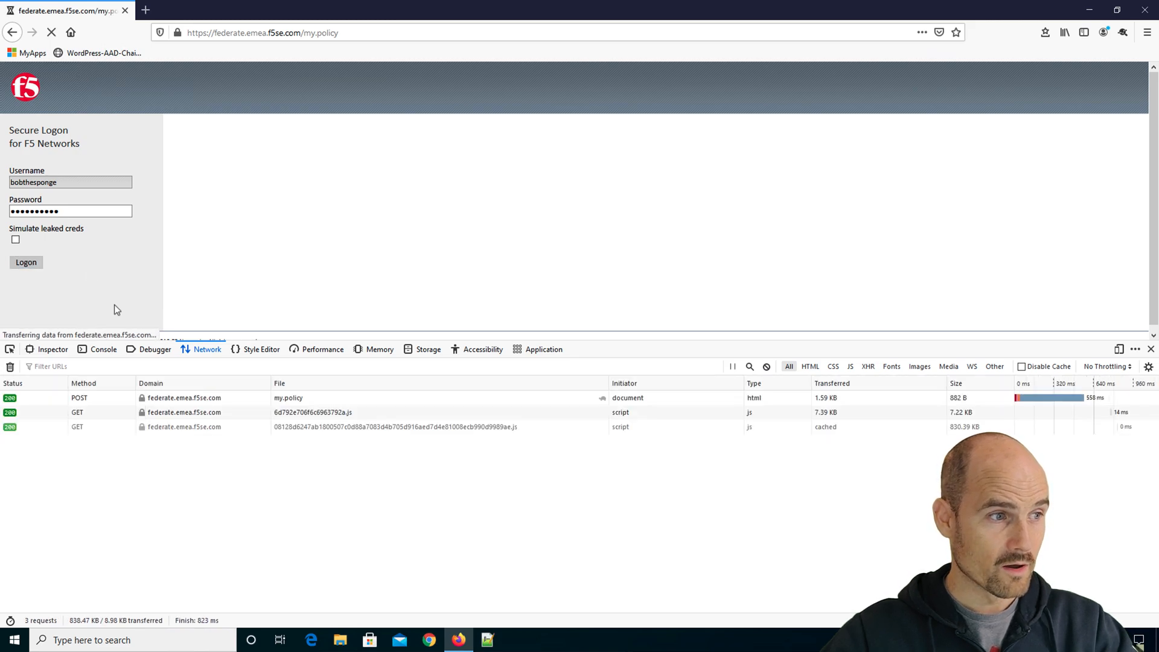
left_click(25, 262)
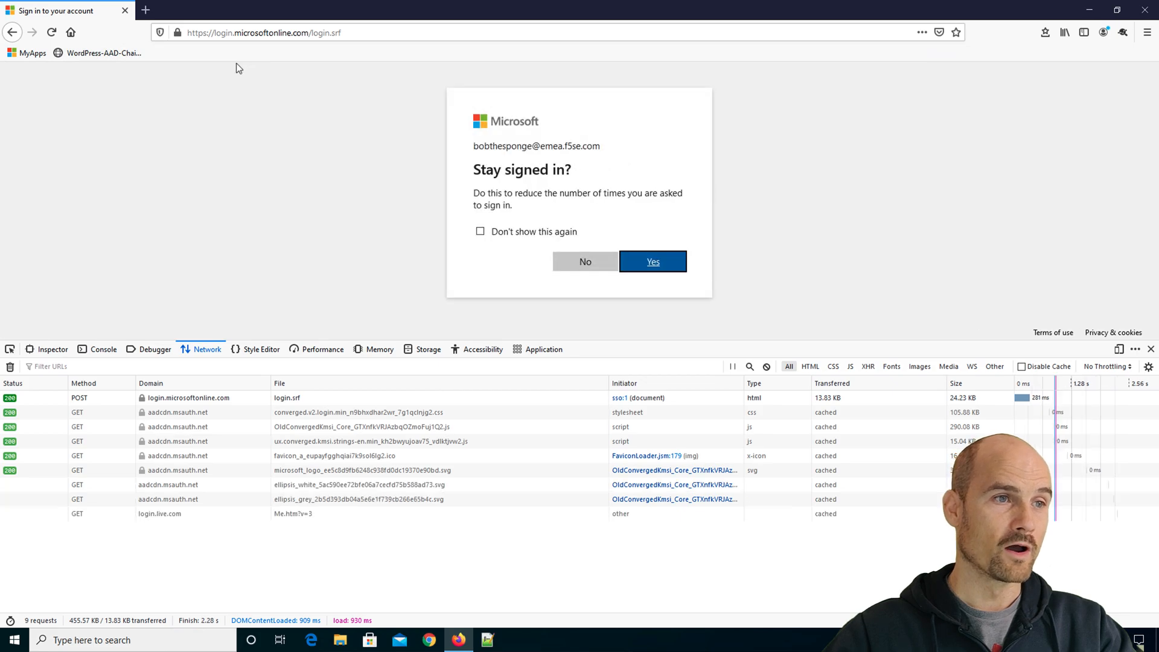
left_click(652, 260)
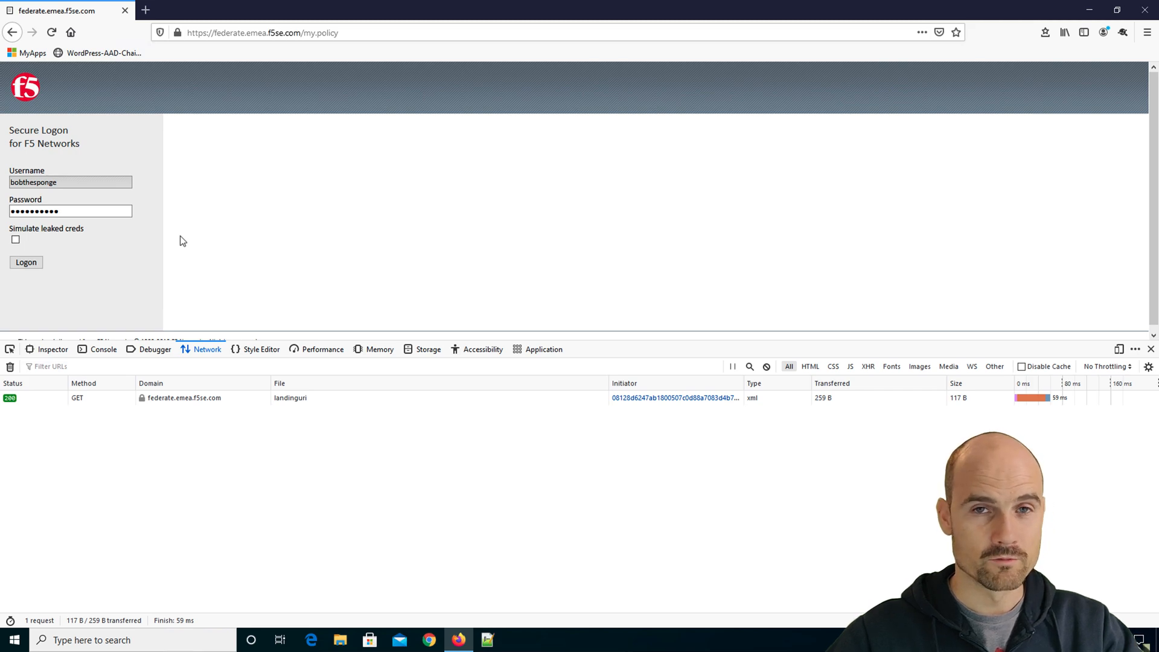
- Submit the F5 logon, view the POST request's encrypted form data, and decline staying signed in to reach WordPress
left_click(26, 262)
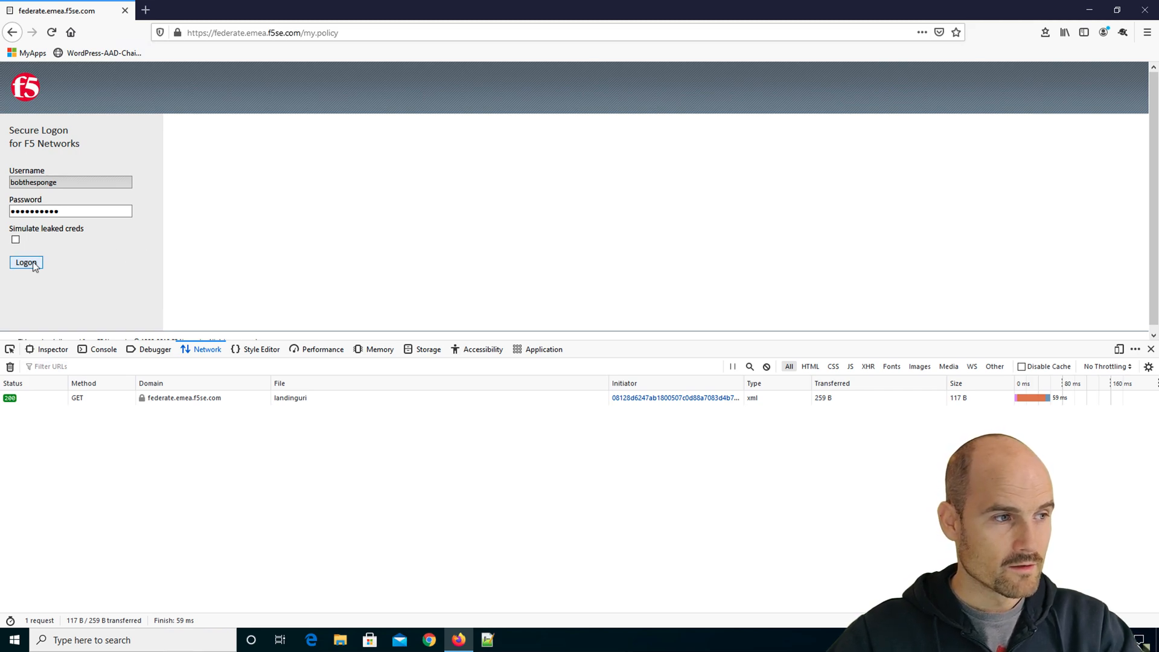
left_click(25, 262)
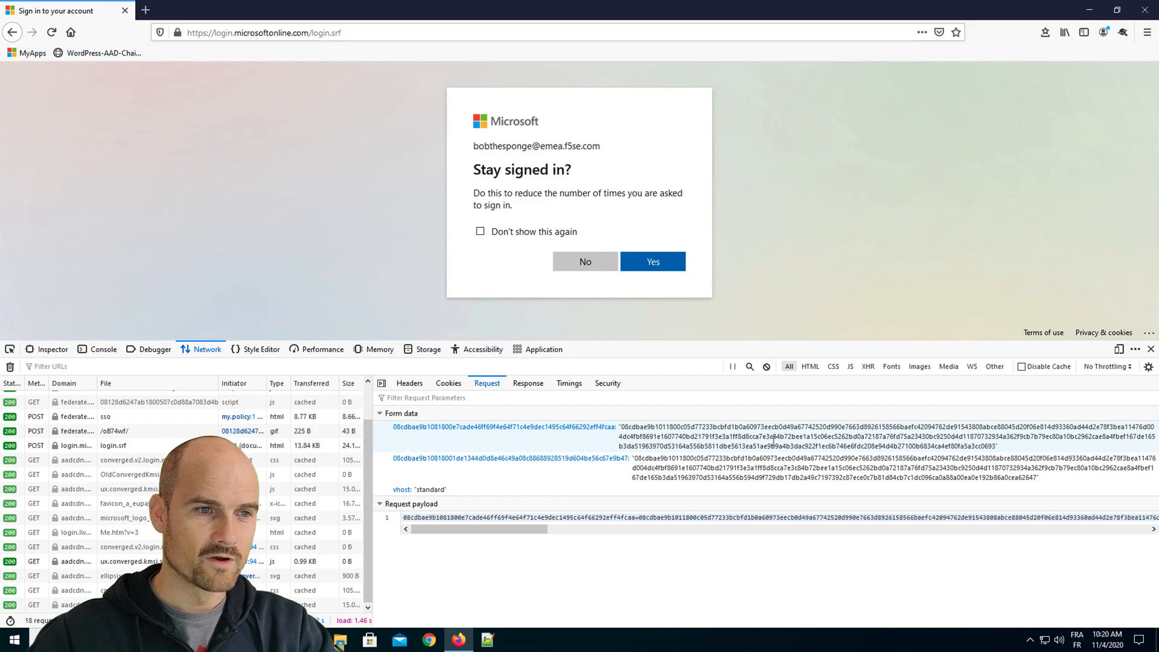
left_click(584, 261)
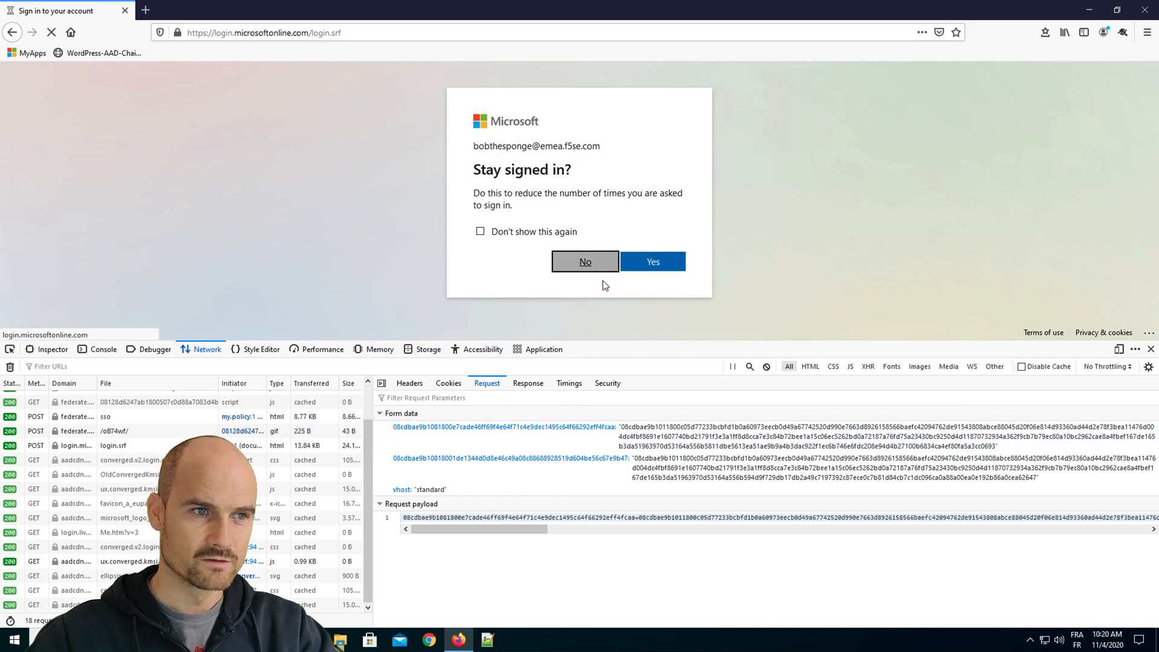
left_click(652, 262)
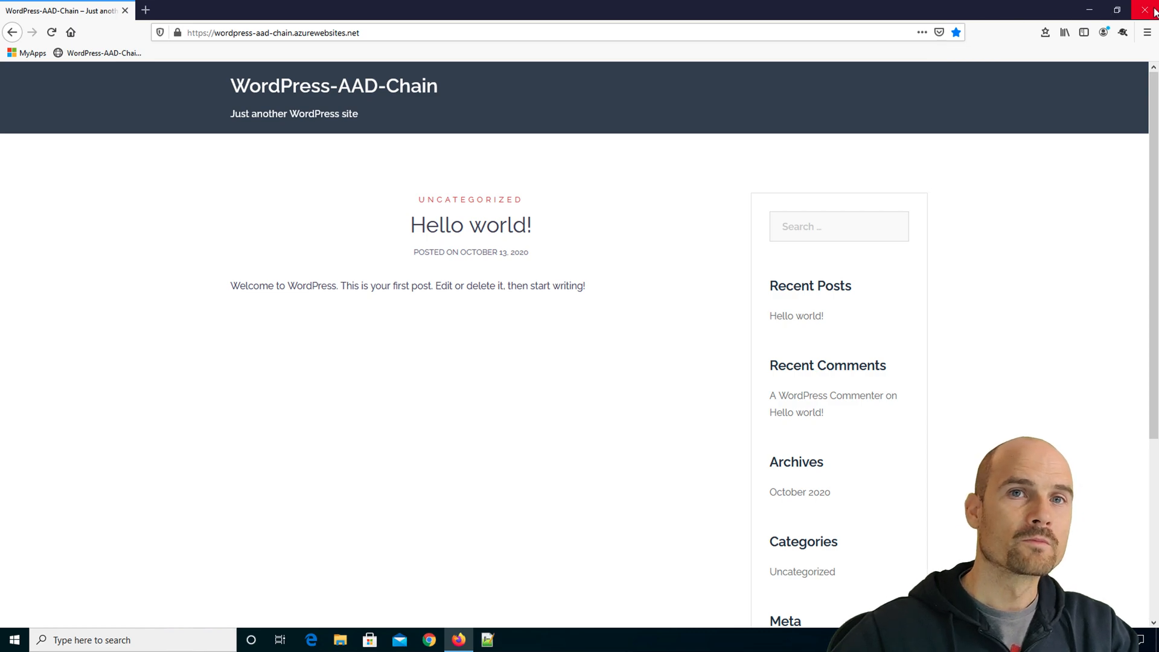
left_click(1147, 11)
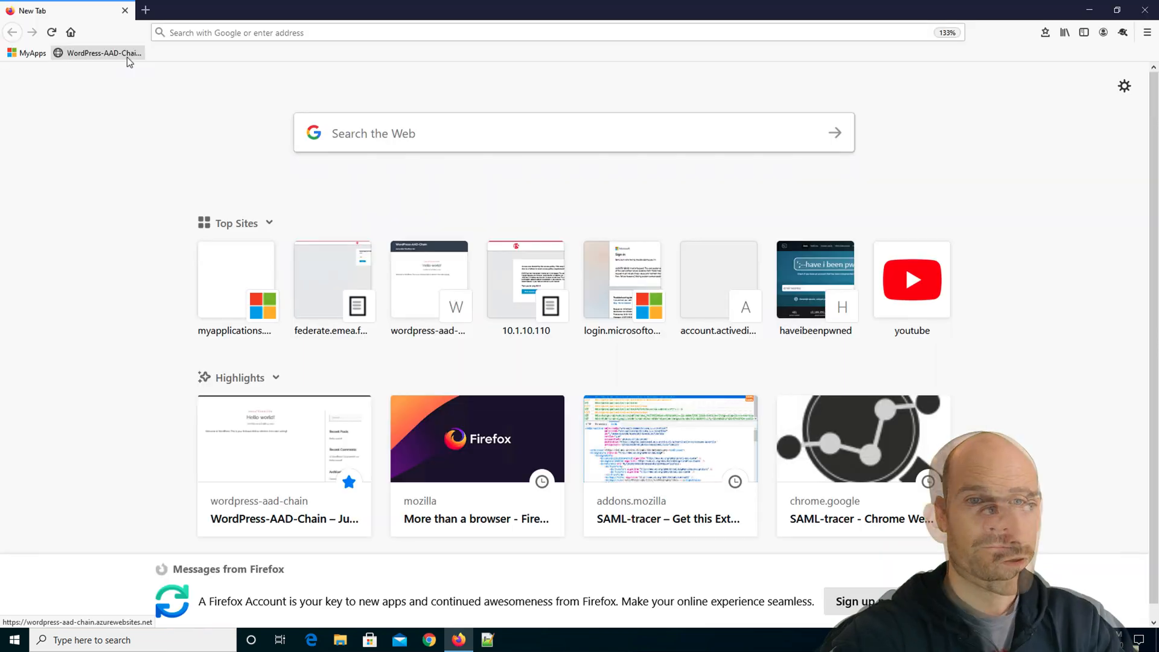
left_click(102, 51)
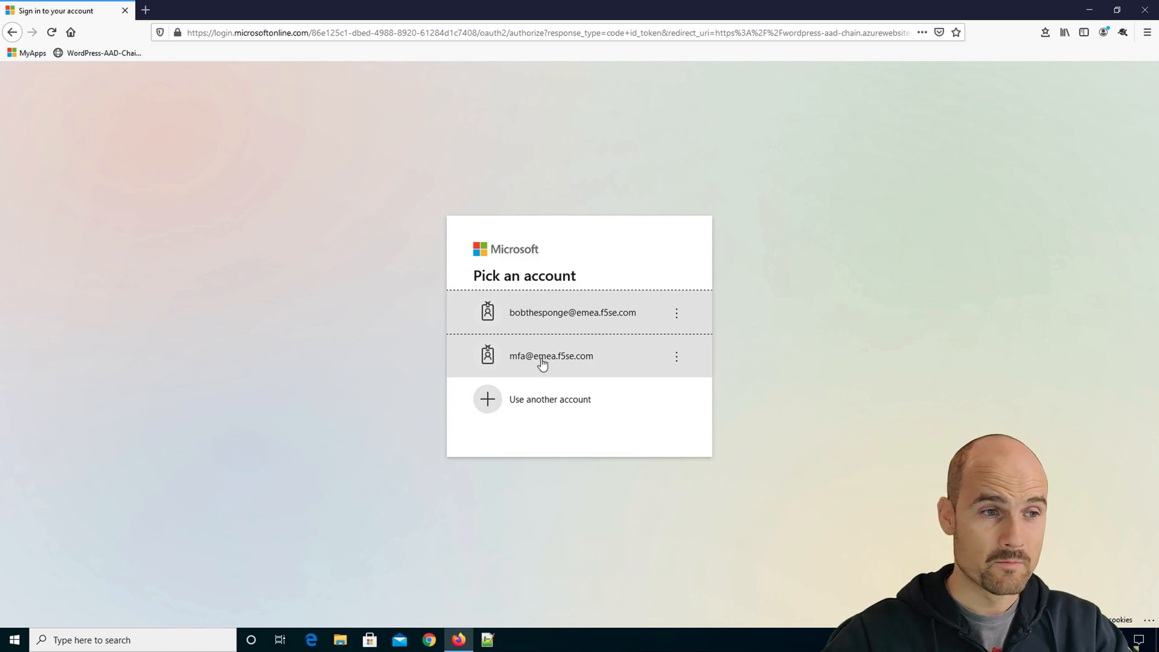
- Sign in with the second saved account and submit its F5 logon credentials
left_click(551, 355)
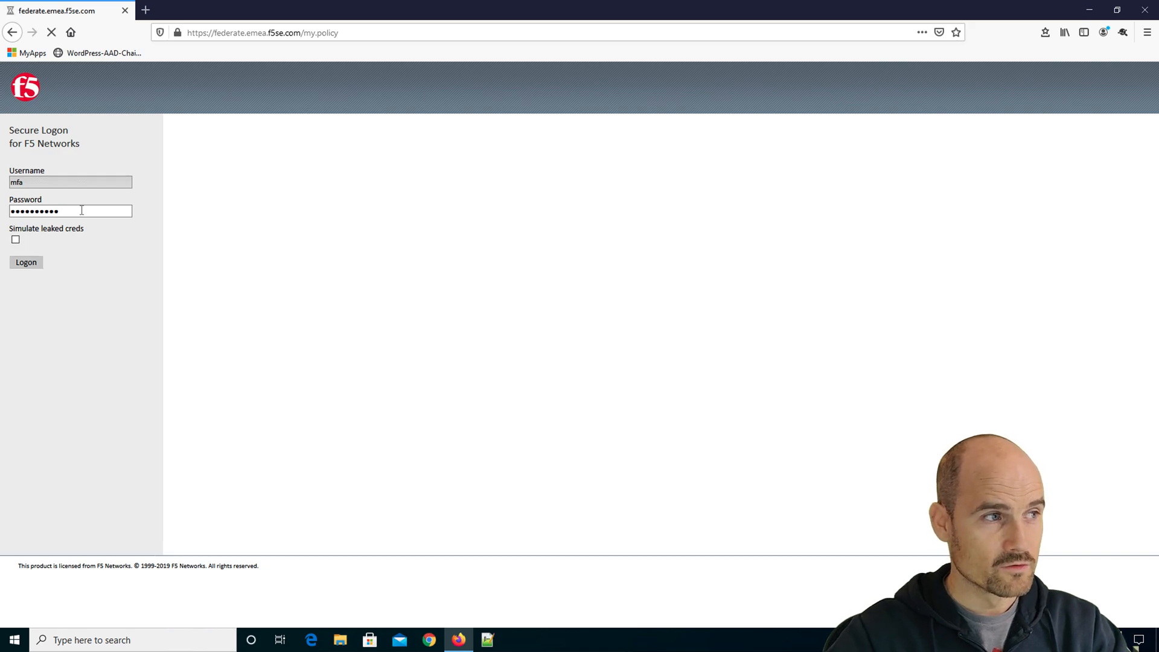
left_click(26, 262)
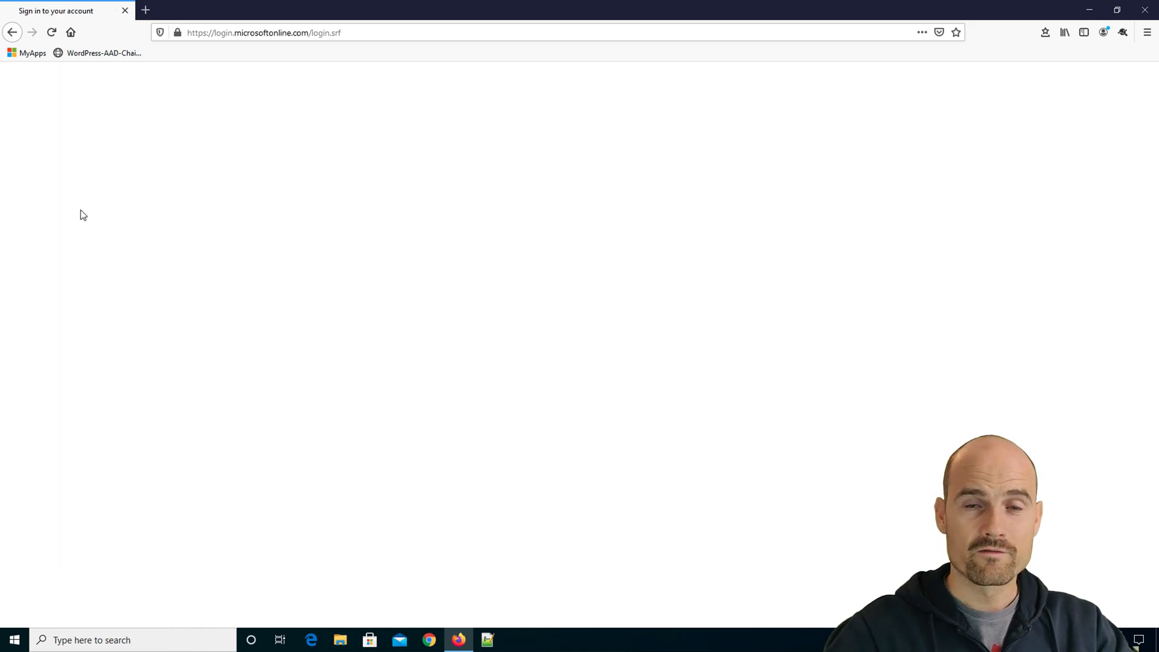